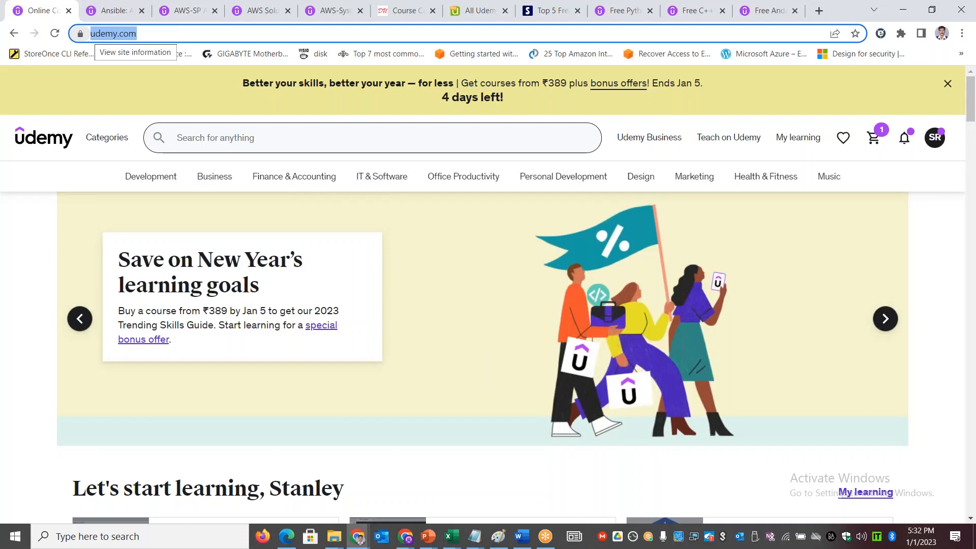
- Review the AWS-SP Advanced Networking and AWS Solutions Architect course pages, selecting 'DevOps' in the title
left_click(107, 137)
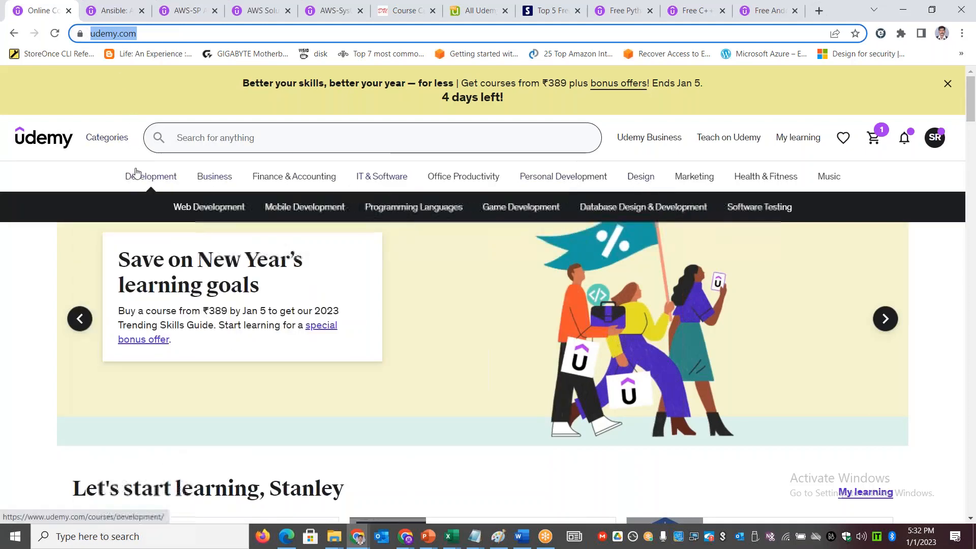
left_click(107, 138)
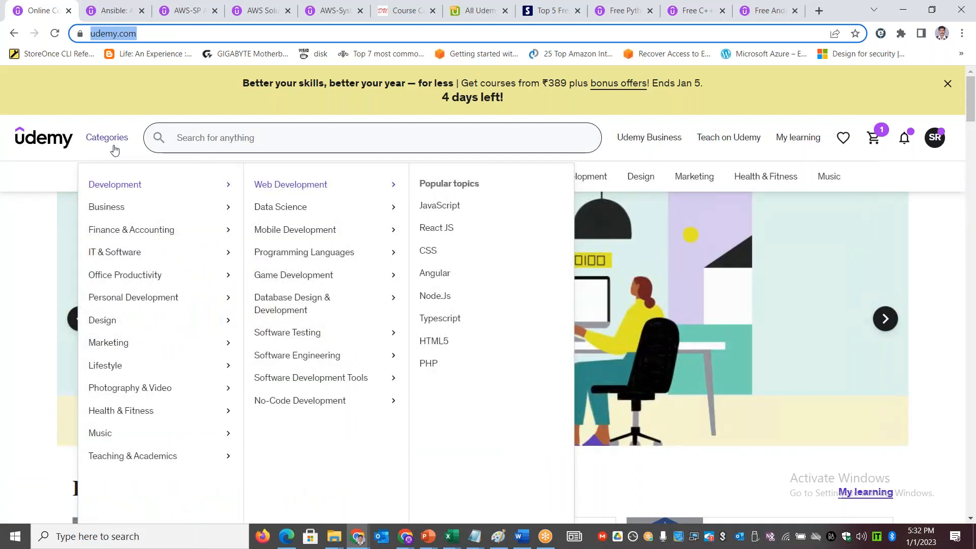
mouse_move(154, 423)
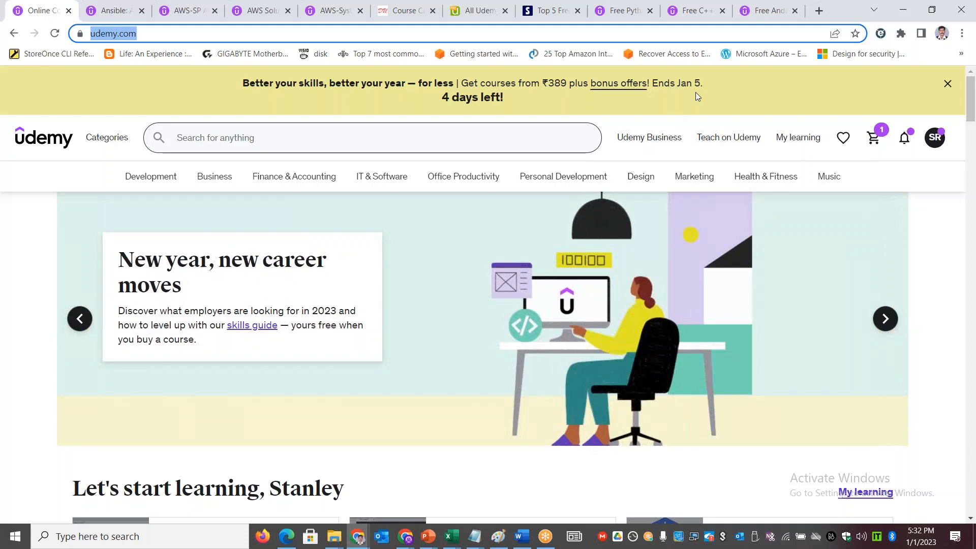
mouse_move(564, 177)
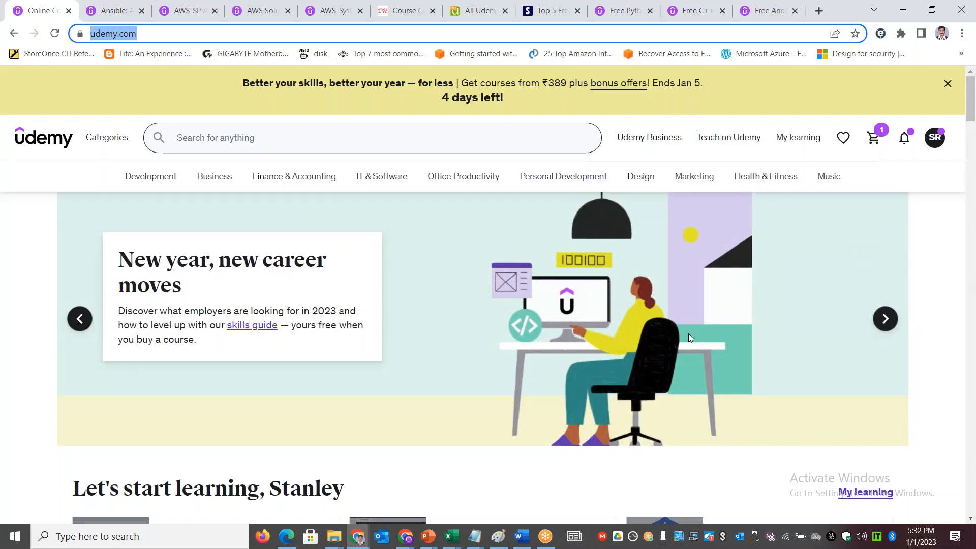
mouse_move(314, 271)
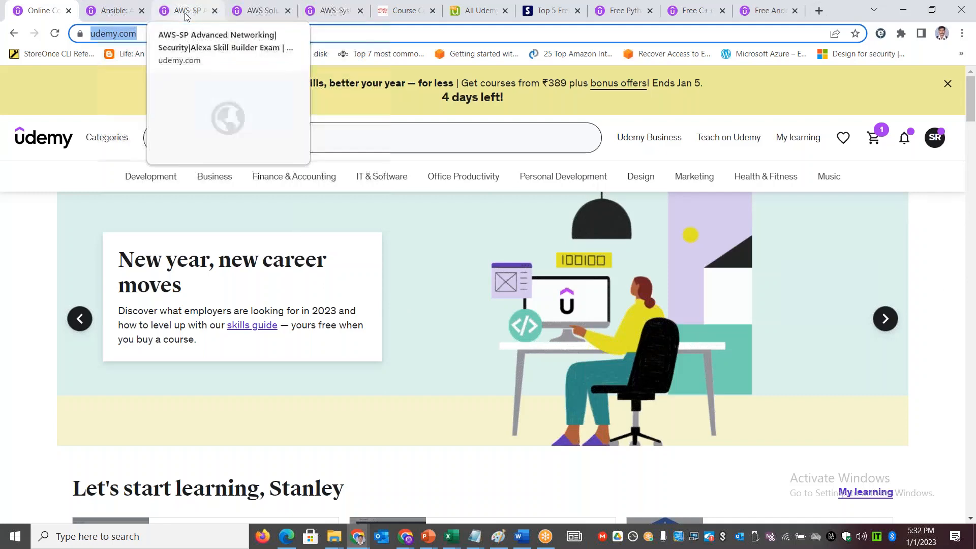
left_click(185, 10)
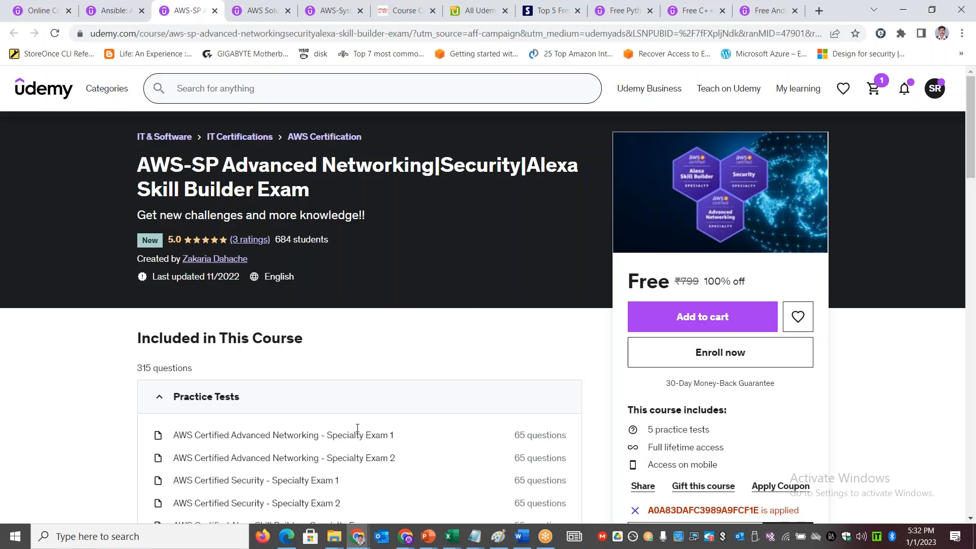
mouse_move(374, 481)
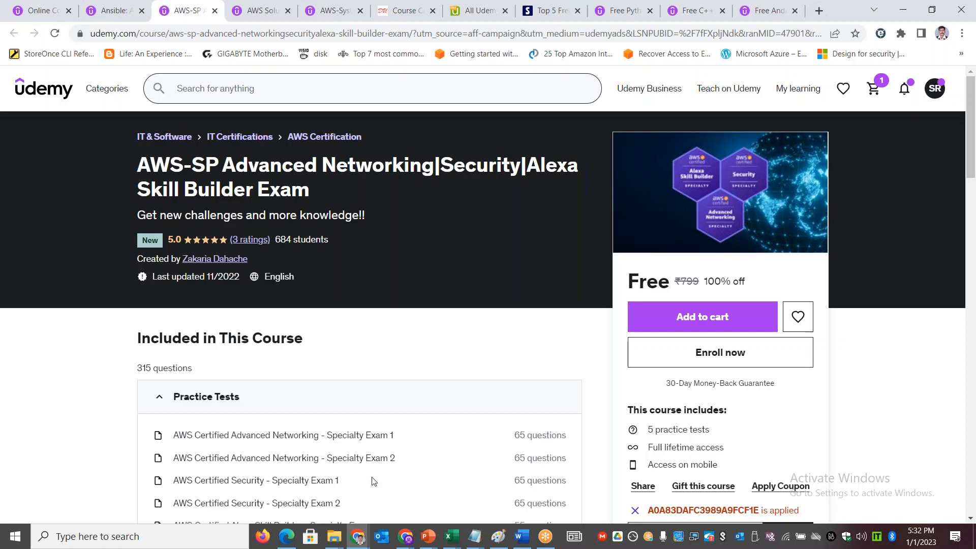
mouse_move(305, 52)
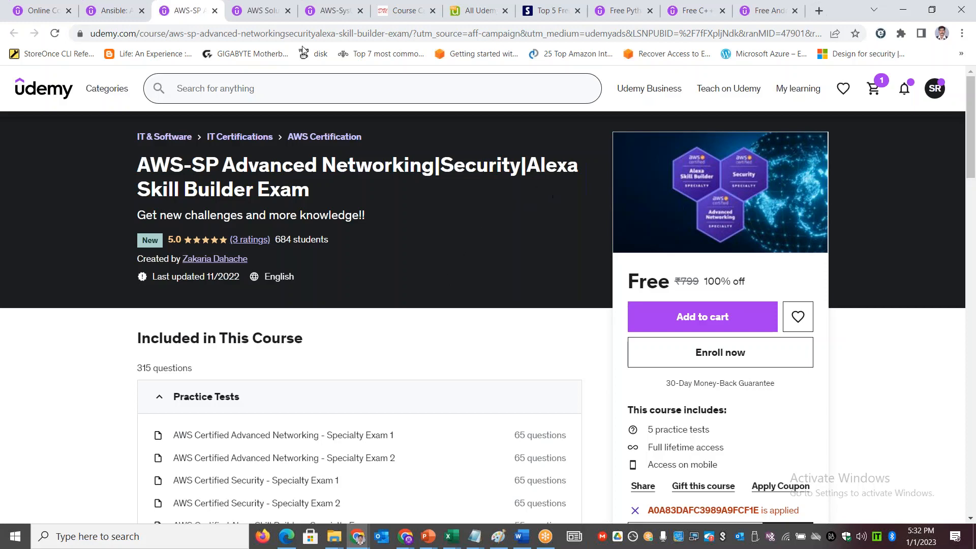
left_click(258, 10)
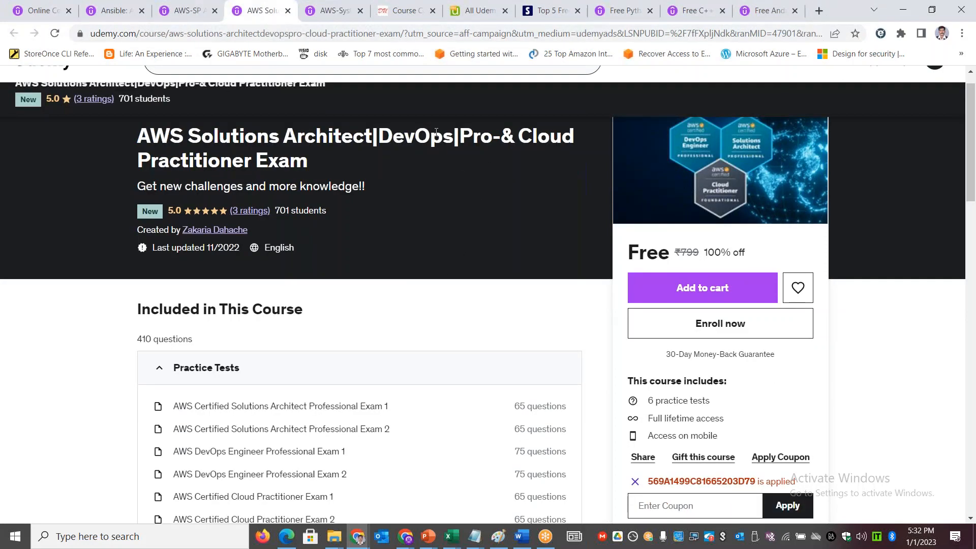
double_click(414, 137)
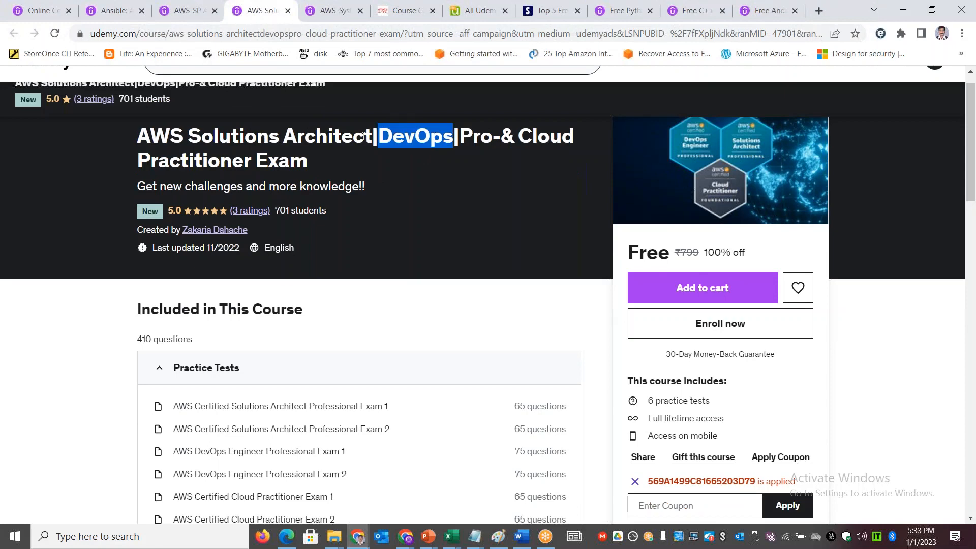
mouse_move(720, 167)
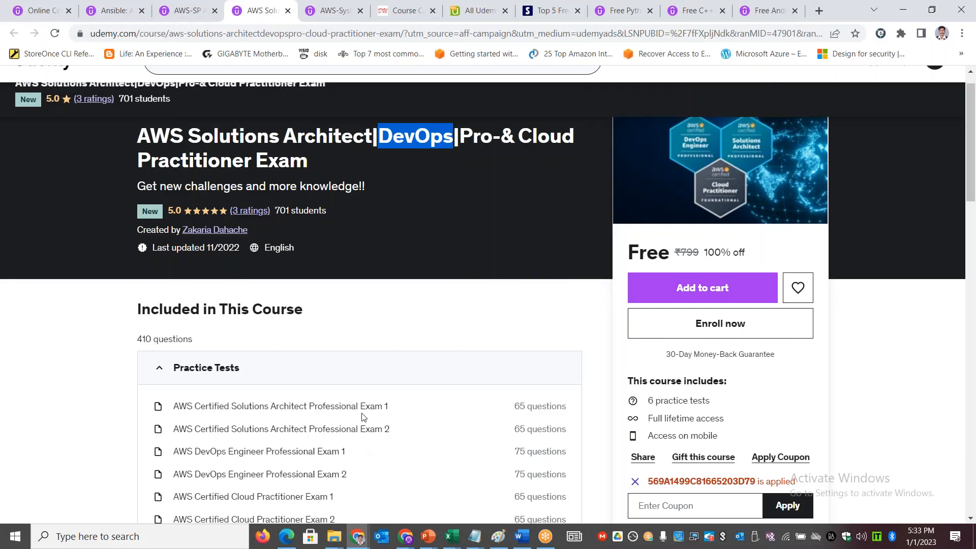
- Review the AWS-SysOps Administrator course page, then return to the AWS-SP Advanced Networking course
left_click(337, 10)
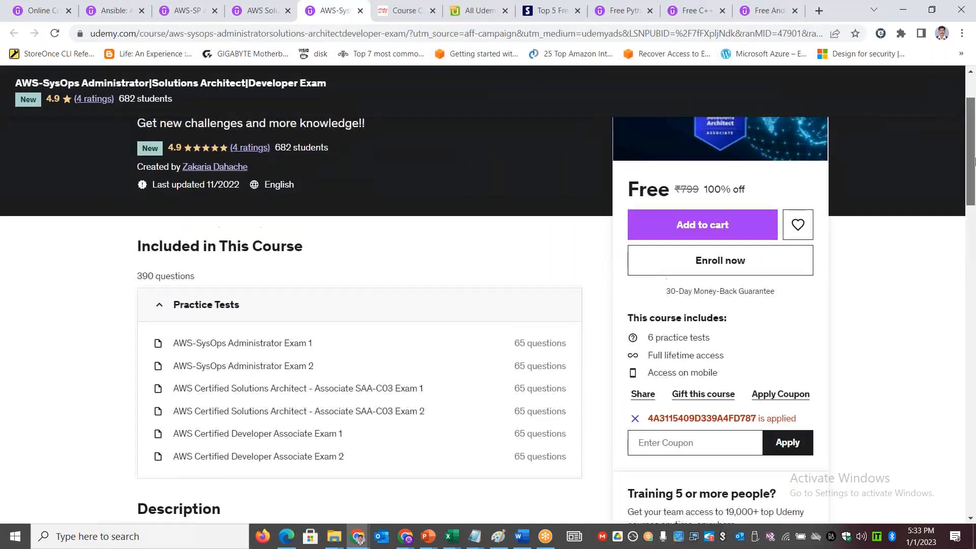
scroll("up", 3)
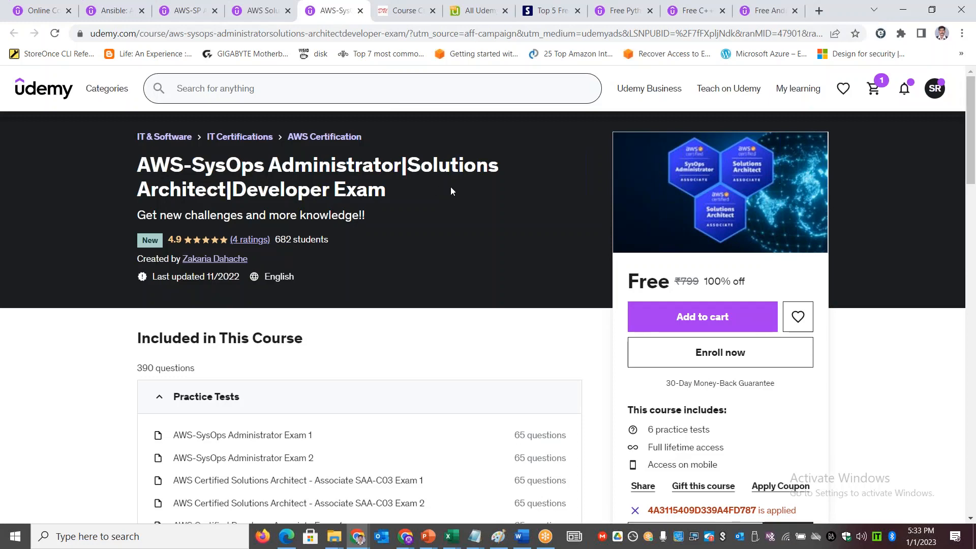
mouse_move(365, 209)
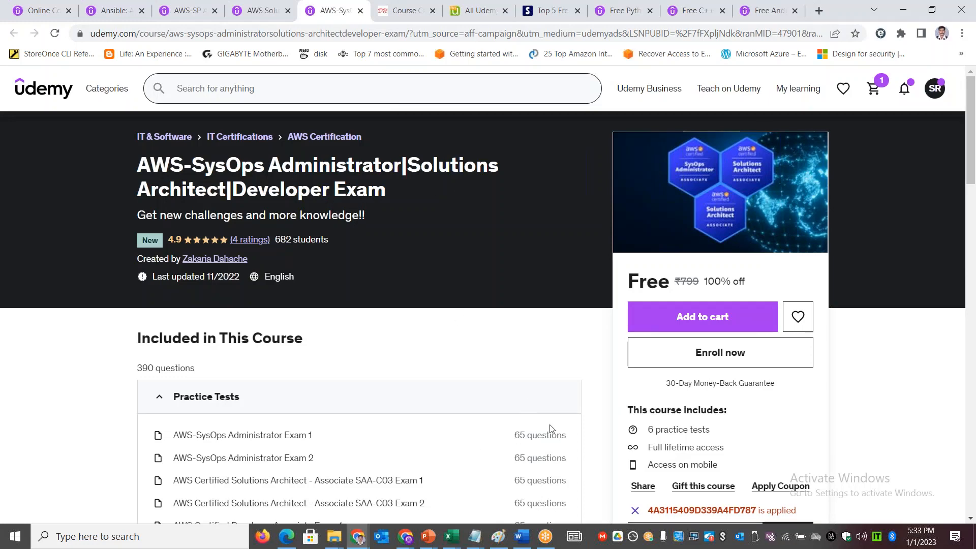
mouse_move(803, 286)
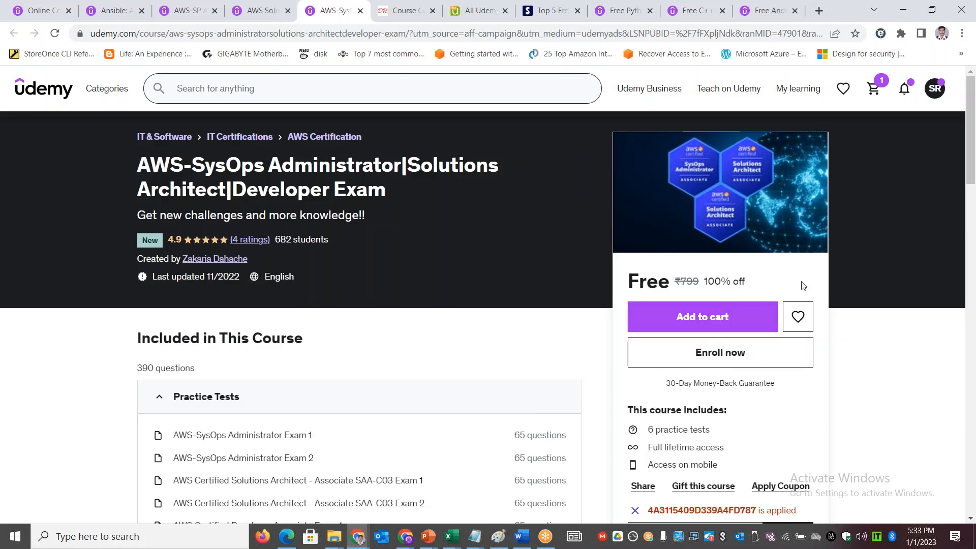
scroll("down", 3)
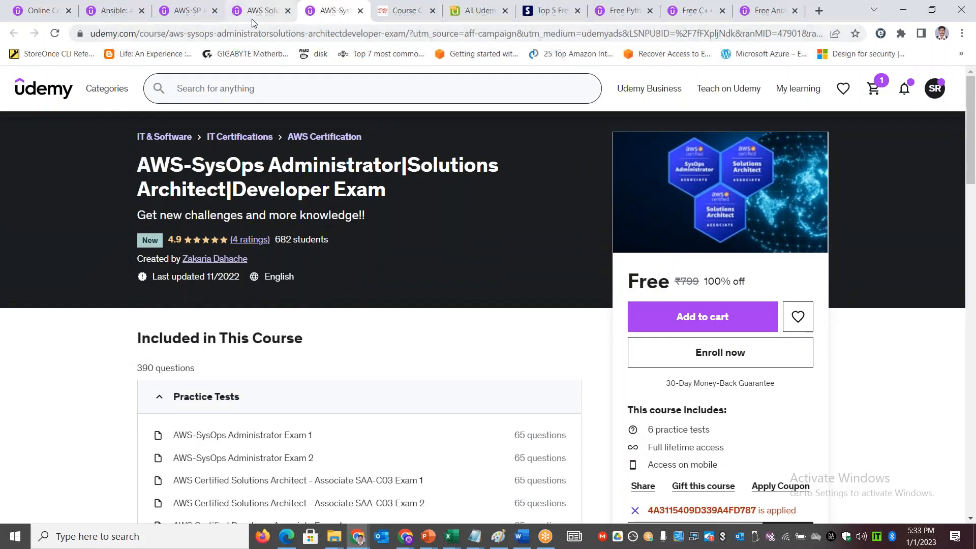
left_click(183, 10)
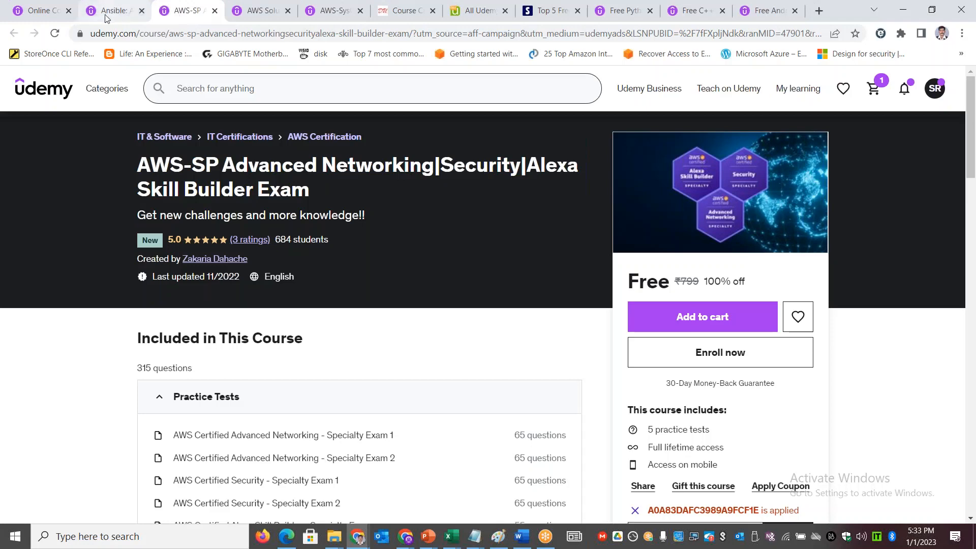
- Review the Ansible, Brief Introduction to Python, C++ for Beginners and Android Developer course pages
left_click(112, 10)
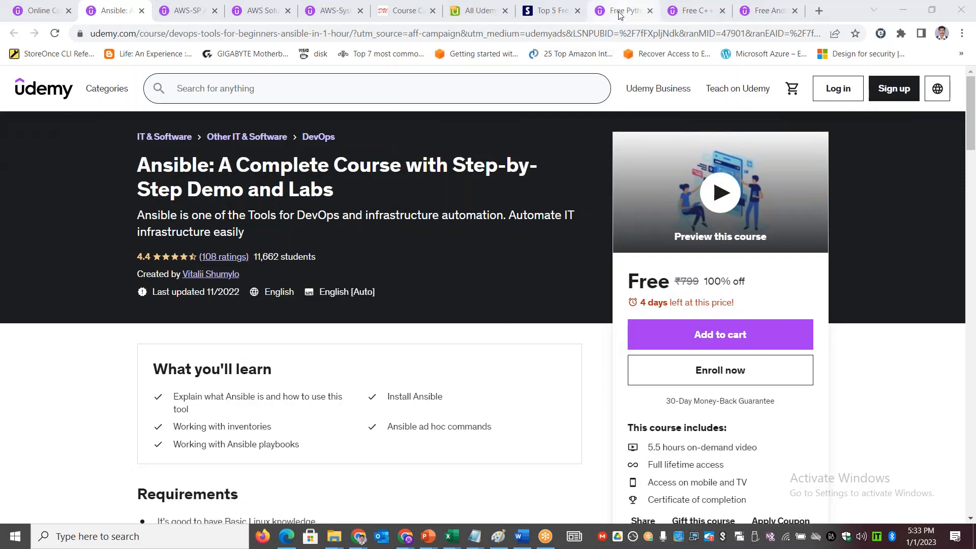
left_click(623, 10)
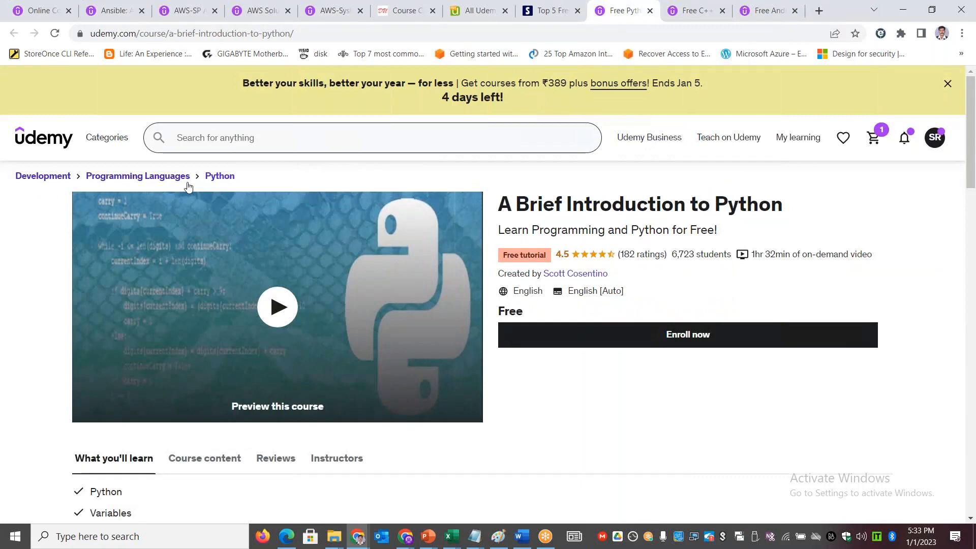
mouse_move(731, 250)
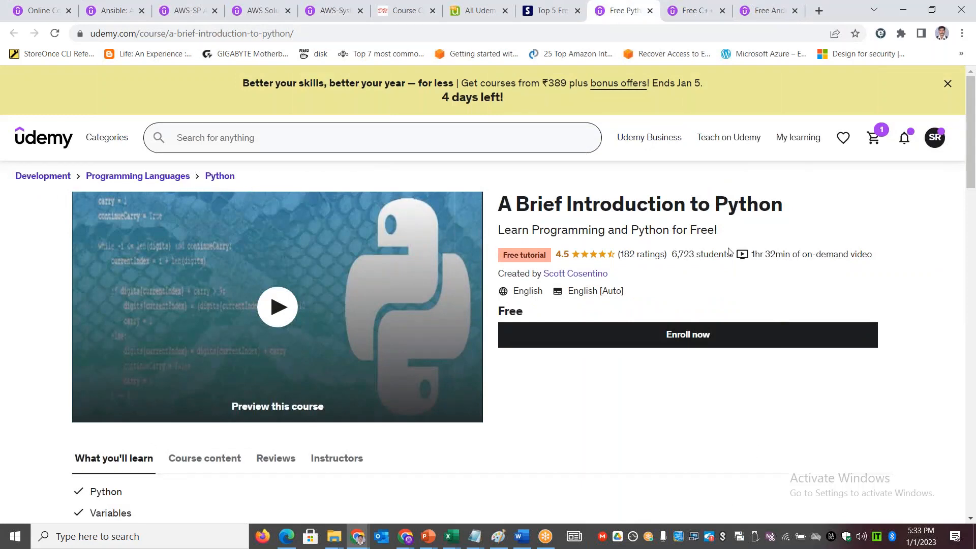
left_click(692, 10)
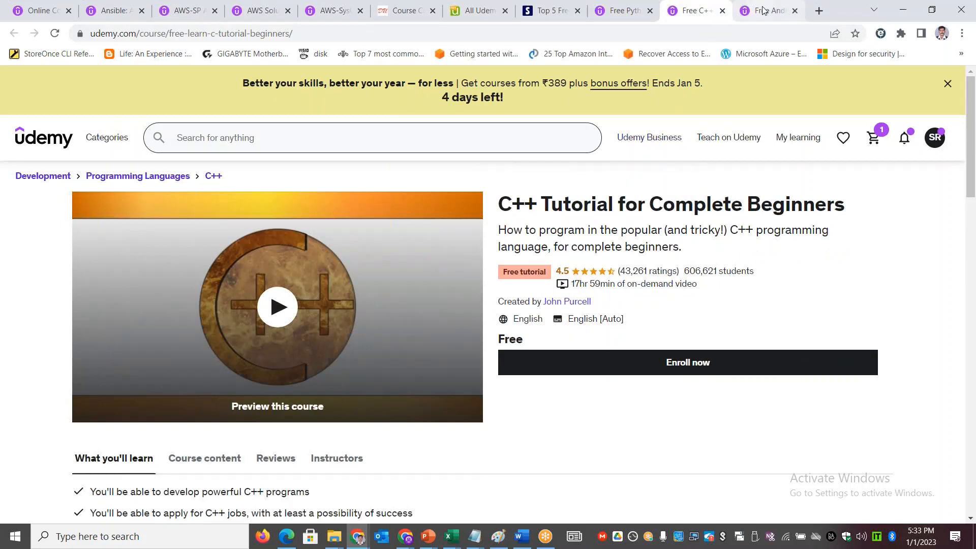
left_click(765, 10)
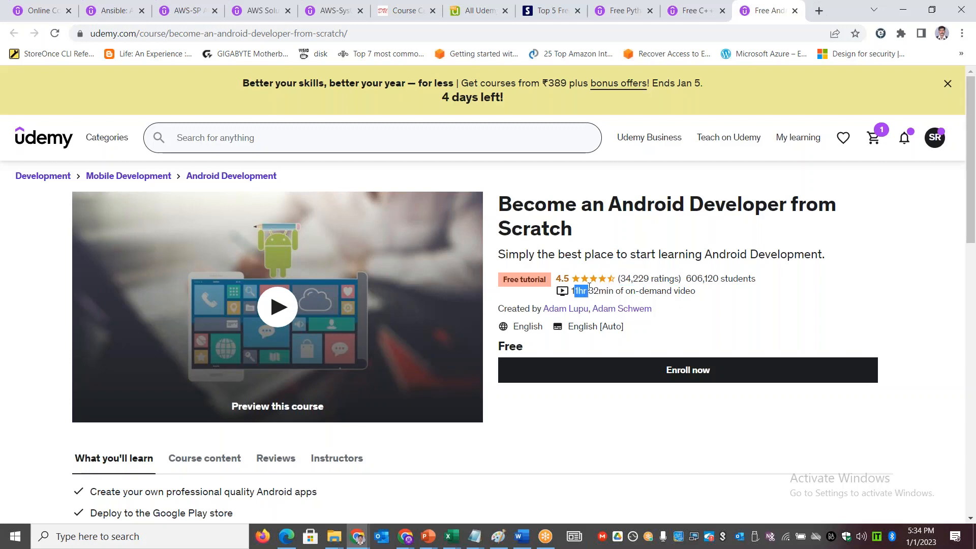
mouse_move(685, 306)
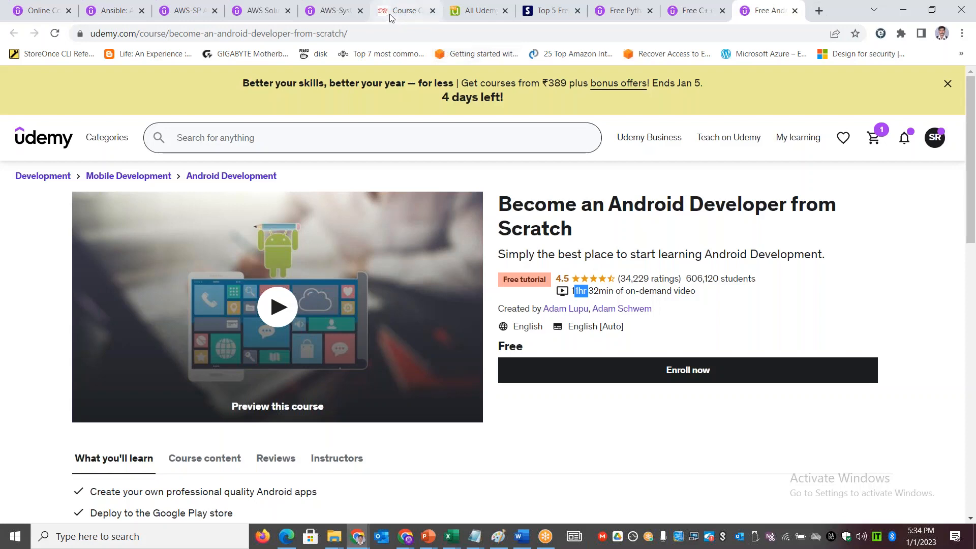
- Show the Disc Udemy course categories page with its full address and scroll down to the linux category
left_click(405, 11)
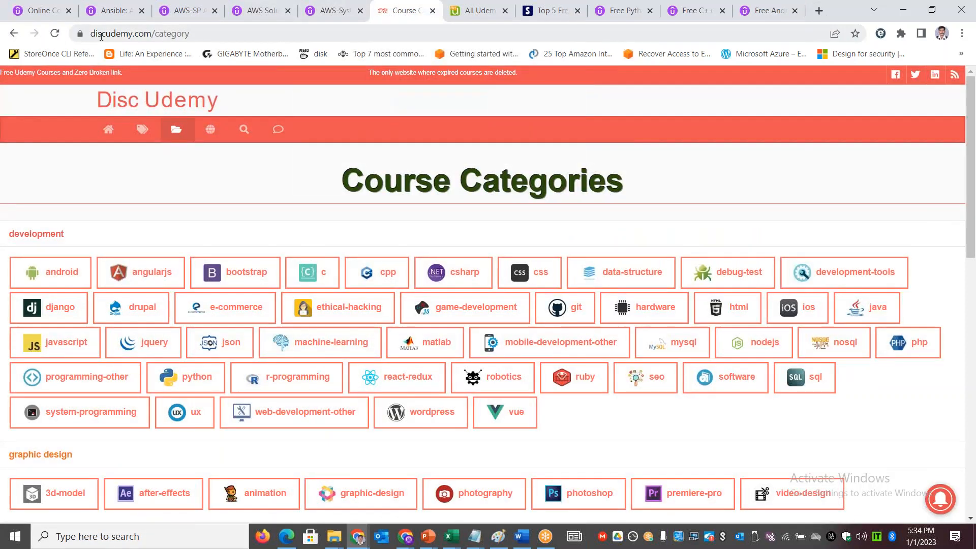
left_click(144, 34)
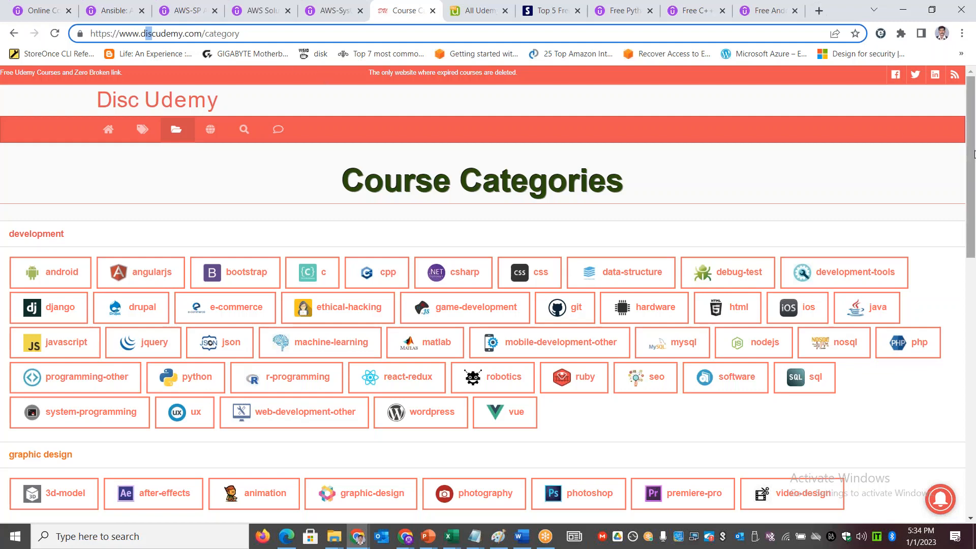
scroll("down", 3)
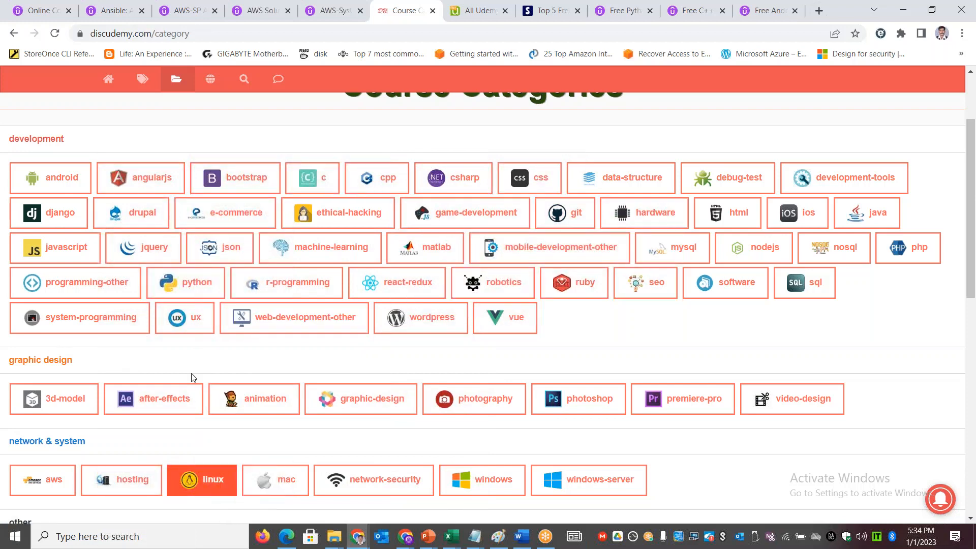
scroll("down", 3)
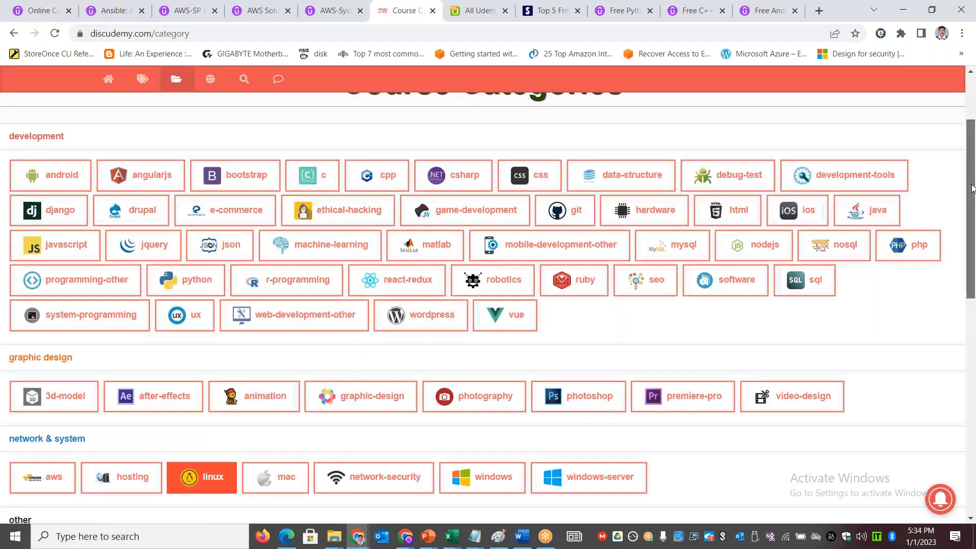
scroll("down", 3)
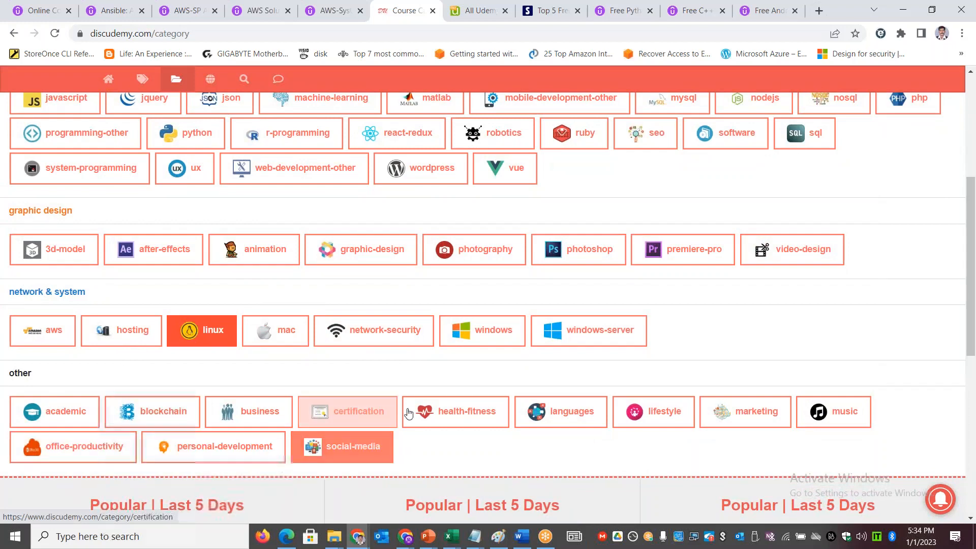
- Open the linux category link in a new browser tab
right_click(201, 331)
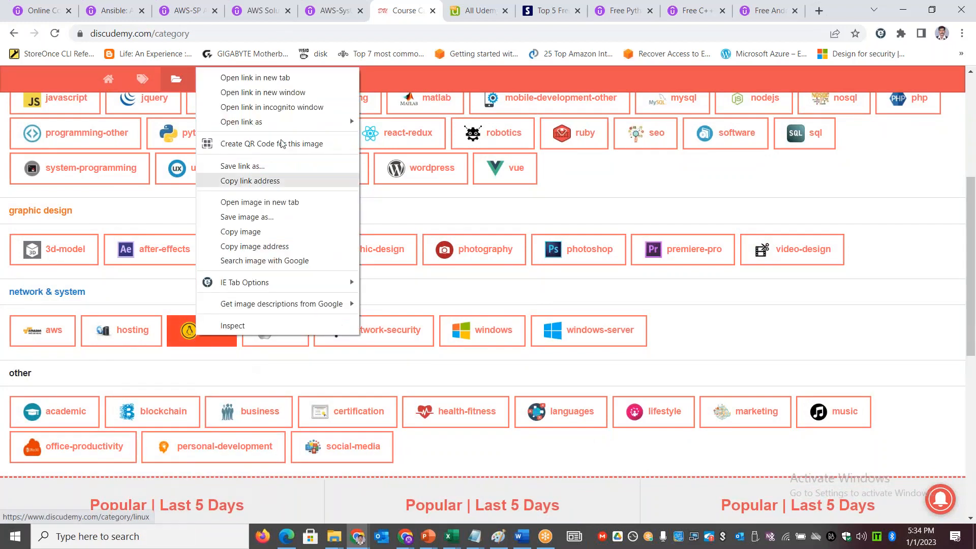
left_click(254, 77)
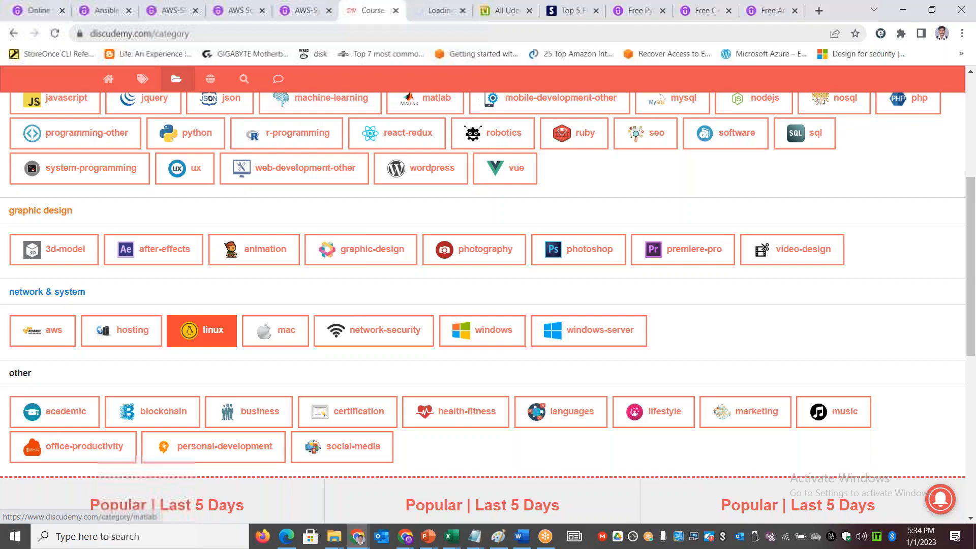
- Browse the Free Udemy Linux Courses listing down to its pagination, then switch to the UdemyFreeCourses.org page
left_click(201, 331)
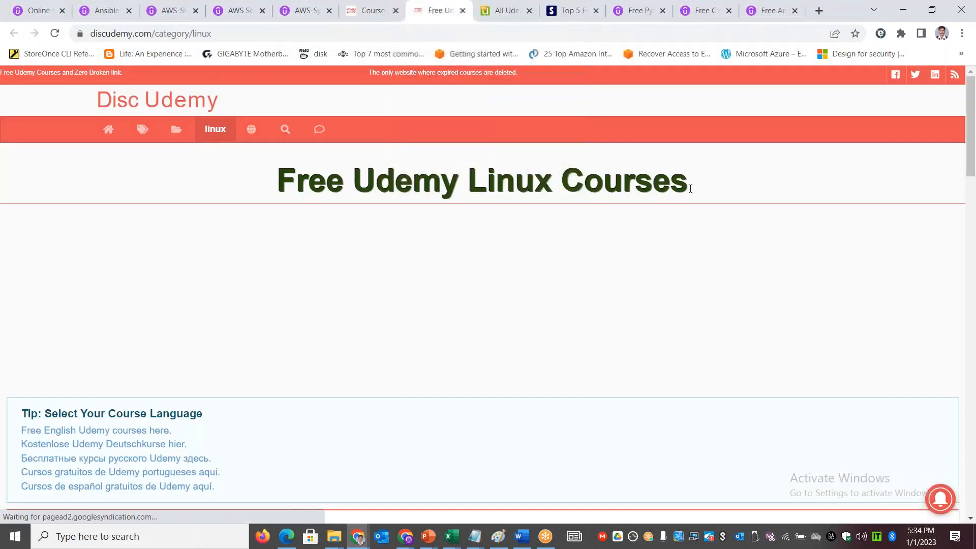
scroll("down", 3)
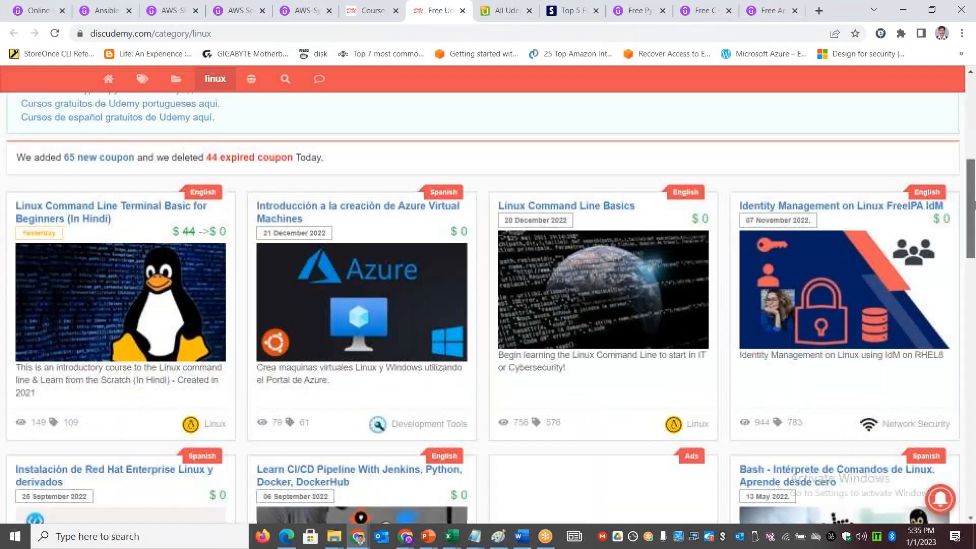
scroll("down", 3)
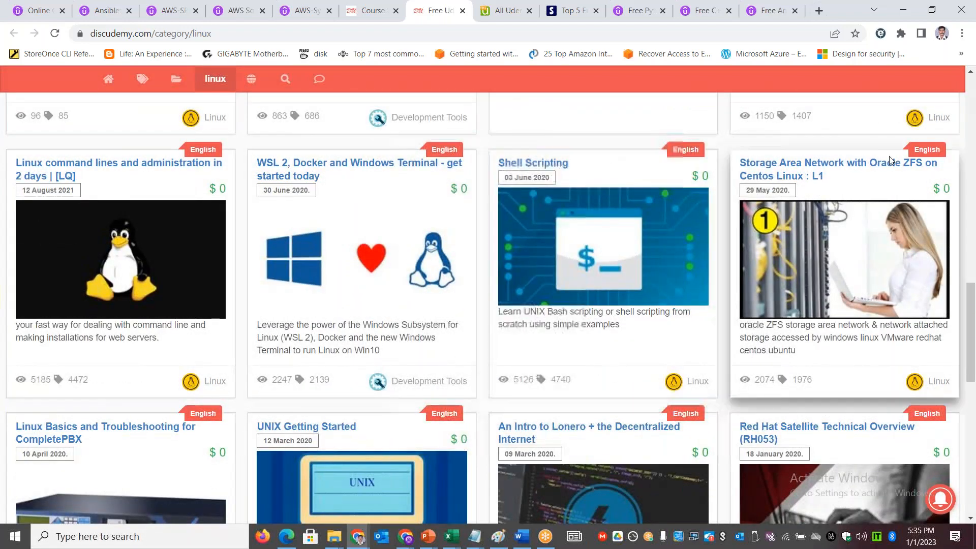
mouse_move(704, 208)
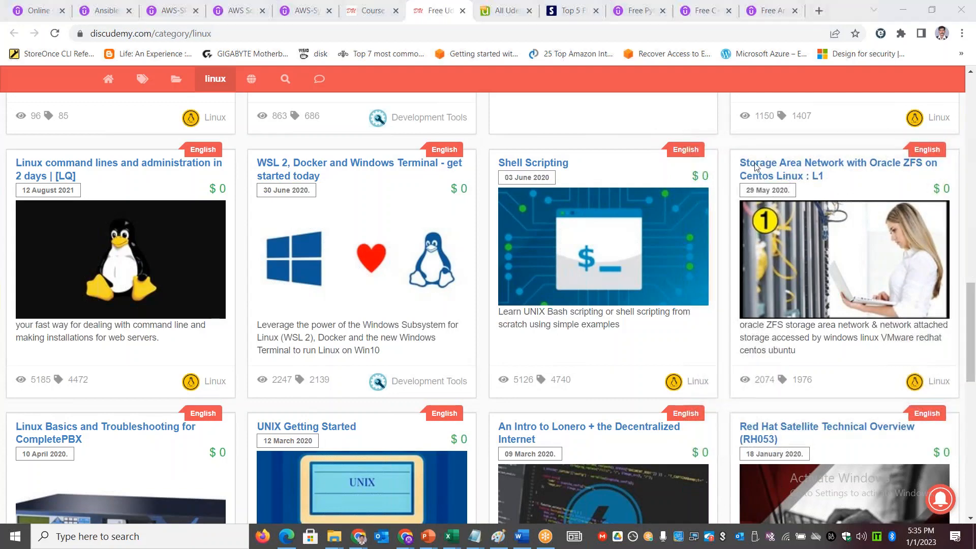
scroll("down", 3)
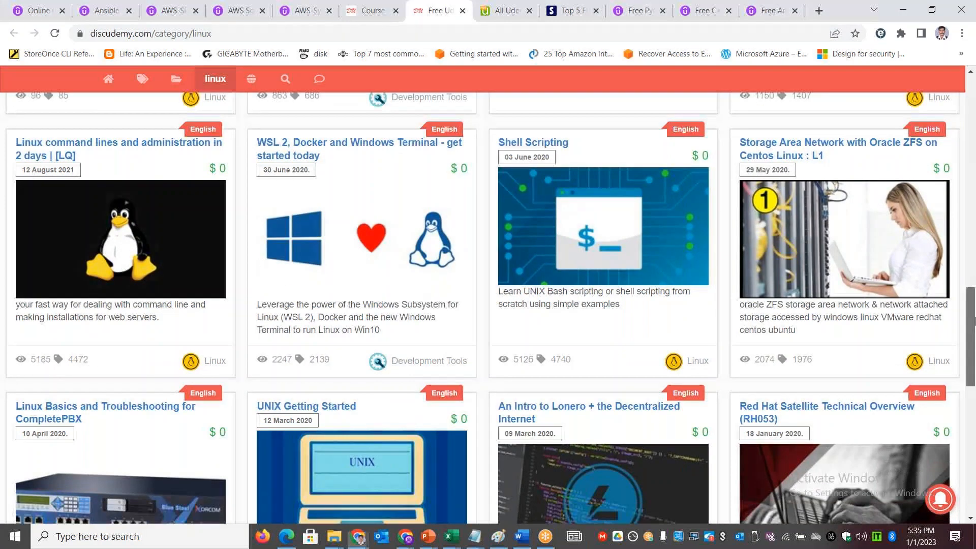
scroll("down", 3)
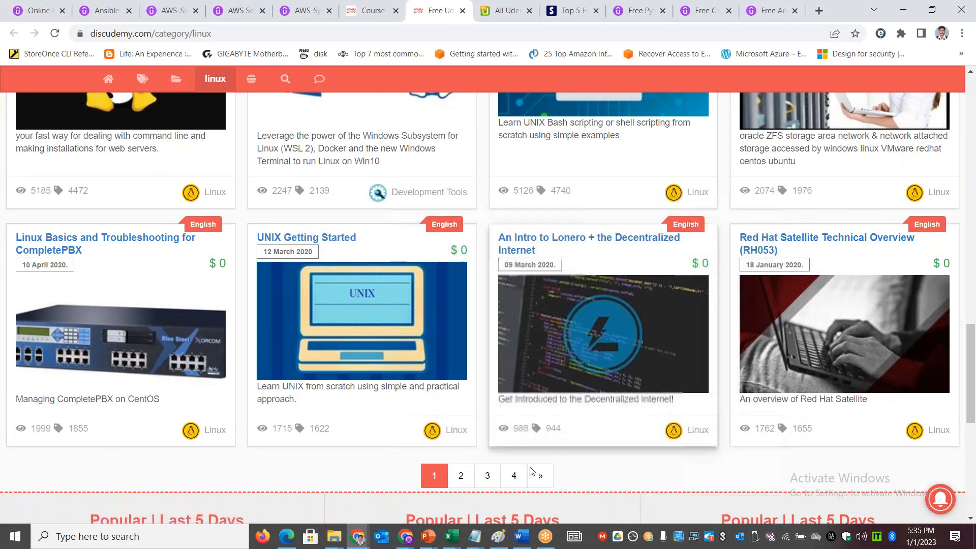
mouse_move(514, 476)
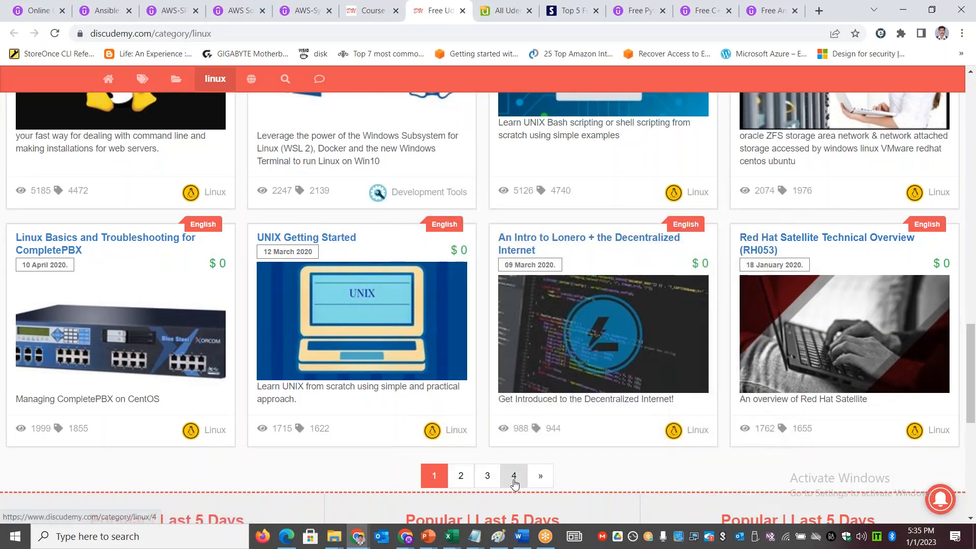
mouse_move(498, 14)
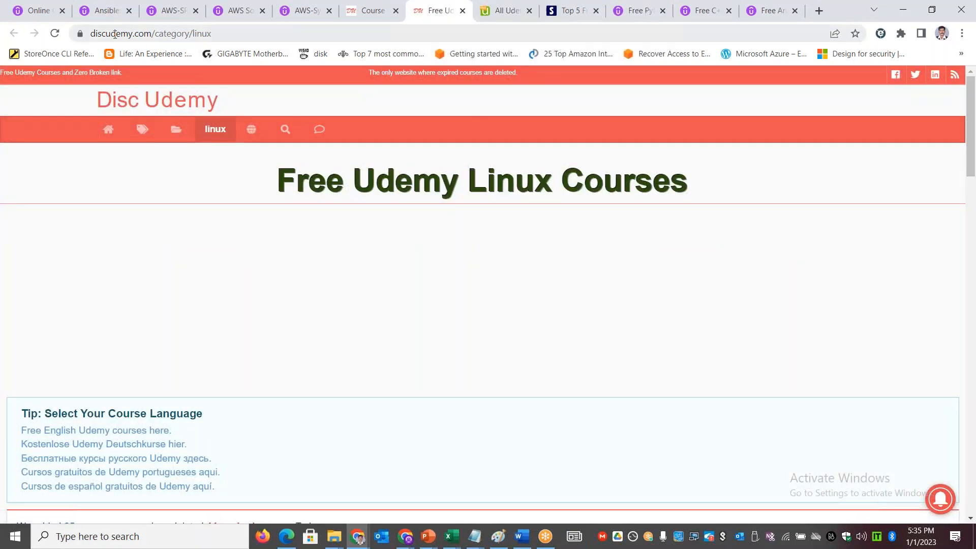
mouse_move(211, 226)
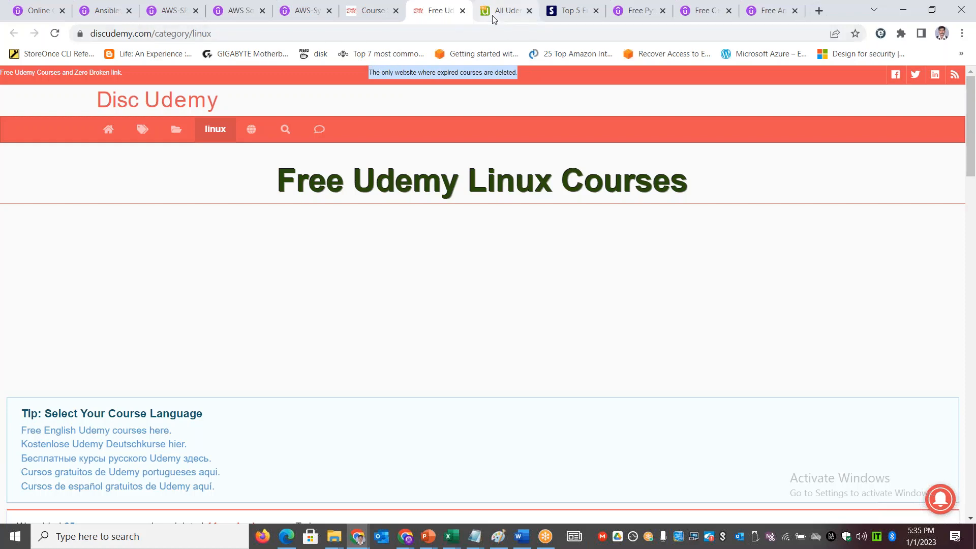
left_click(505, 10)
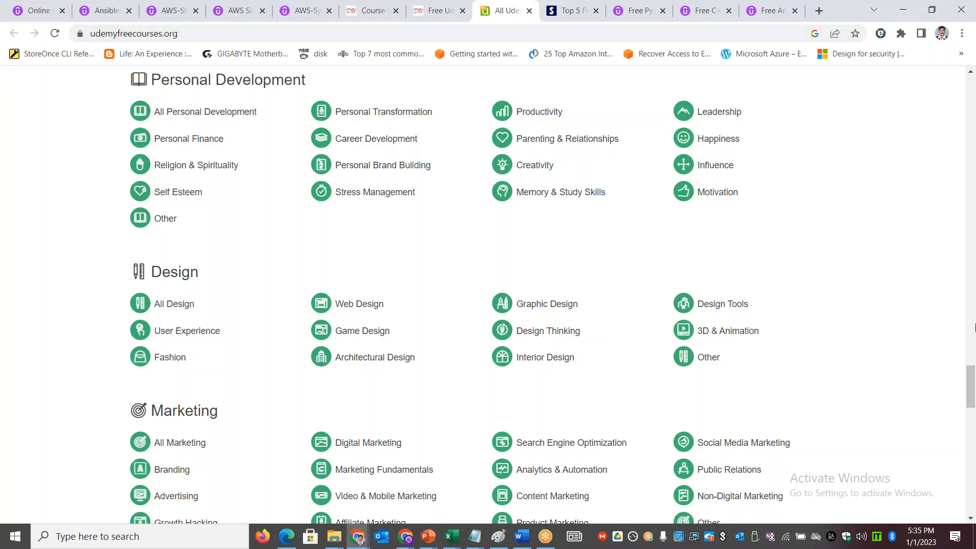
scroll("down", 3)
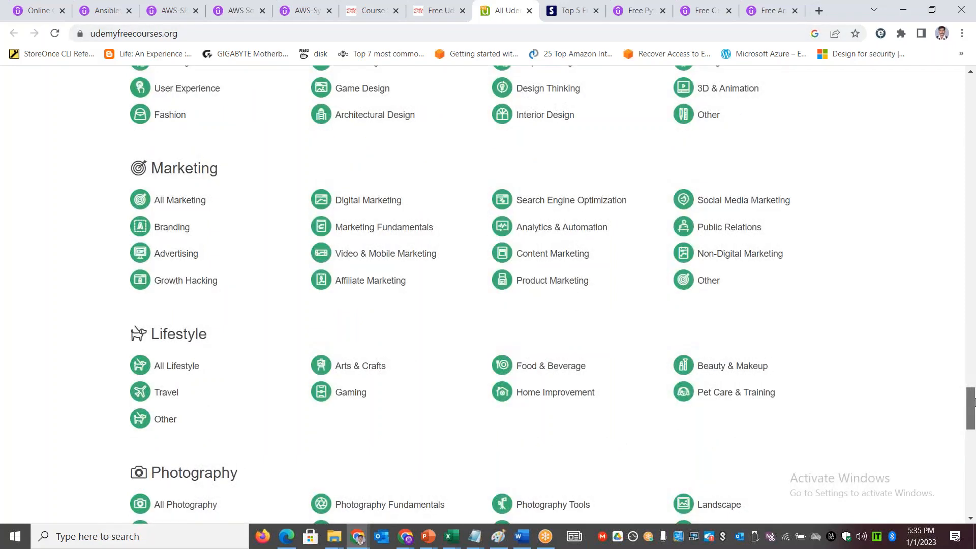
scroll("down", 3)
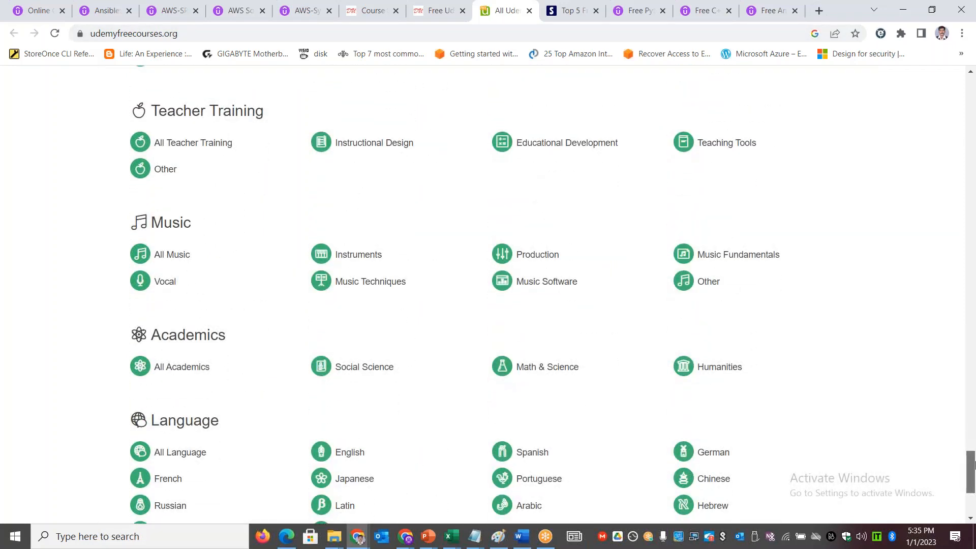
mouse_move(245, 141)
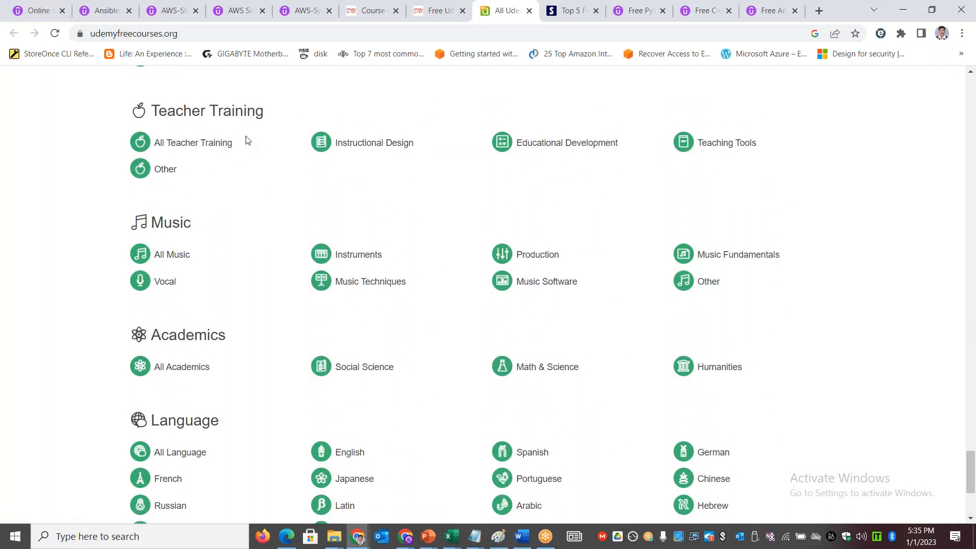
mouse_move(547, 366)
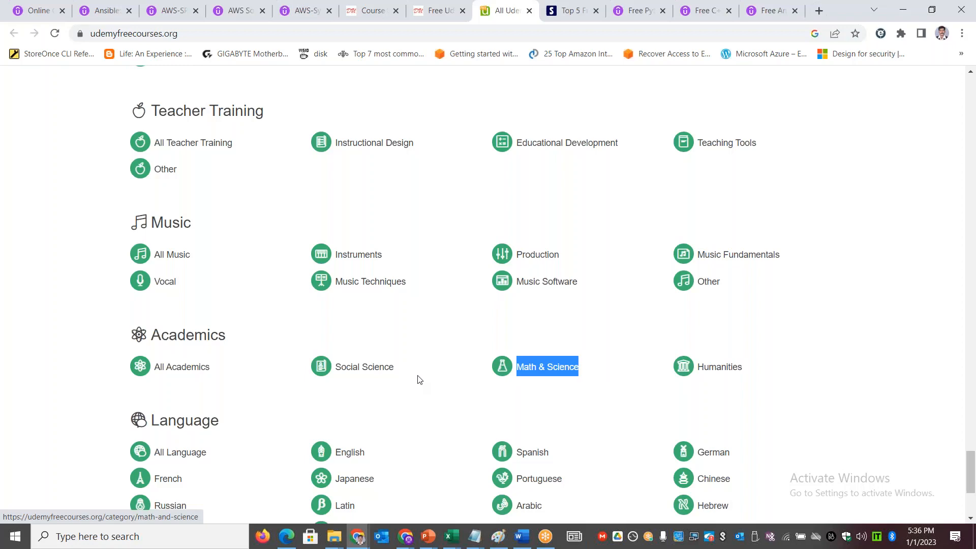
scroll("down", 3)
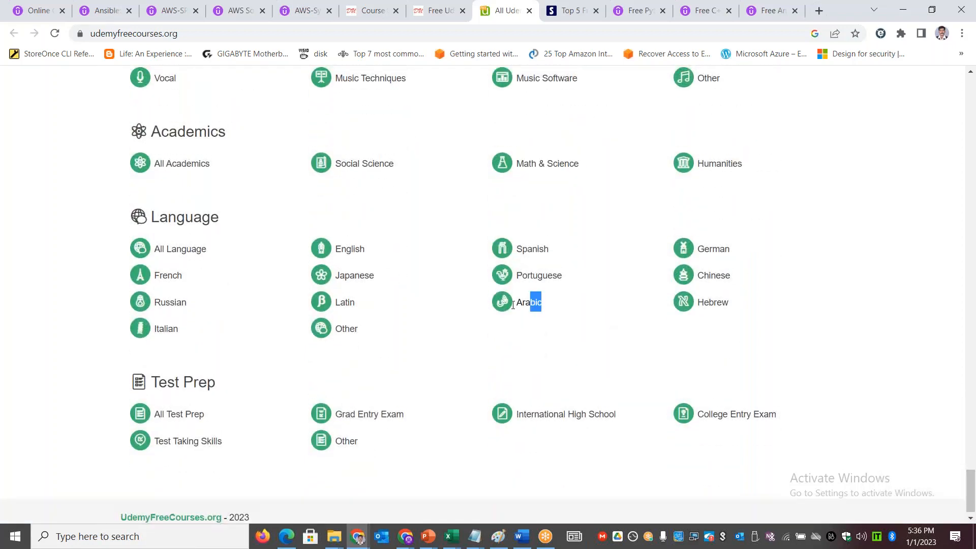
double_click(529, 301)
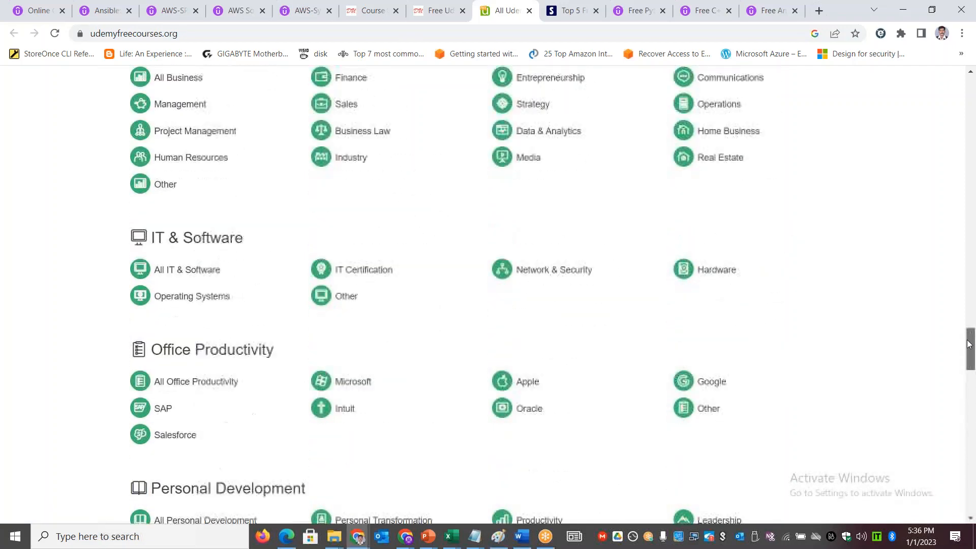
scroll("up", 3)
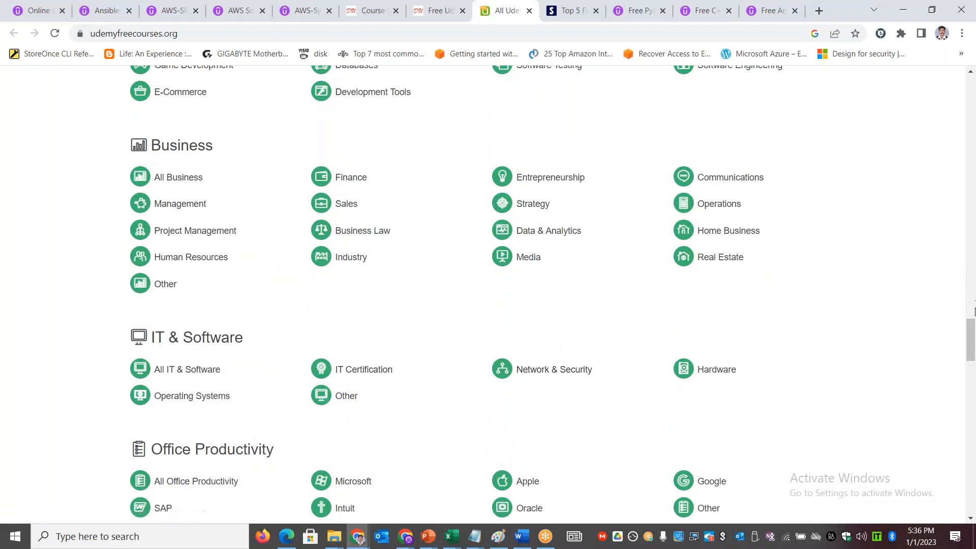
scroll("down", 3)
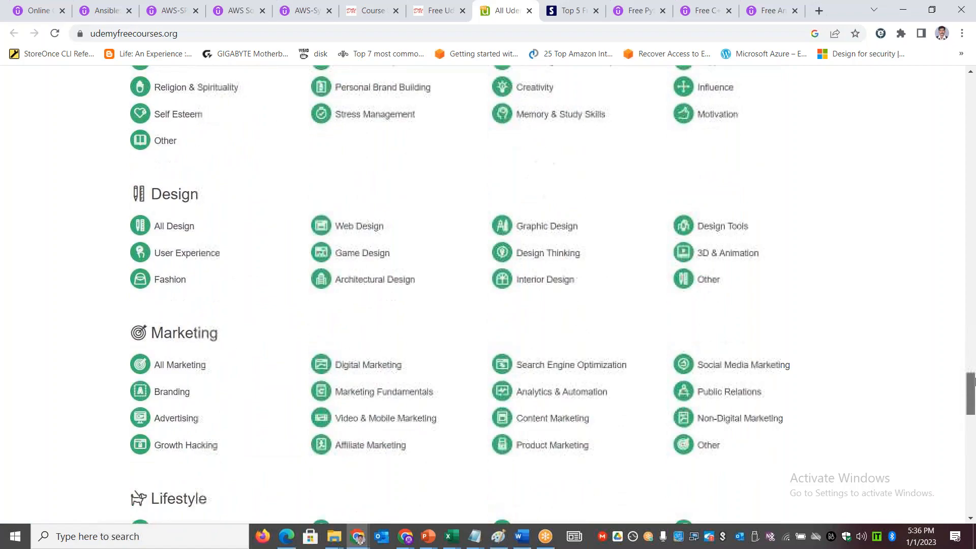
scroll("up", 3)
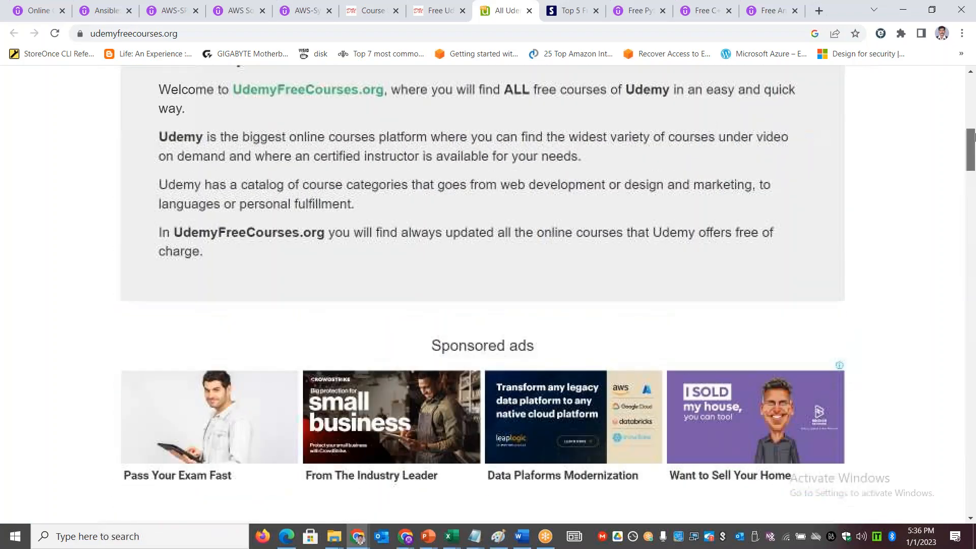
scroll("down", 3)
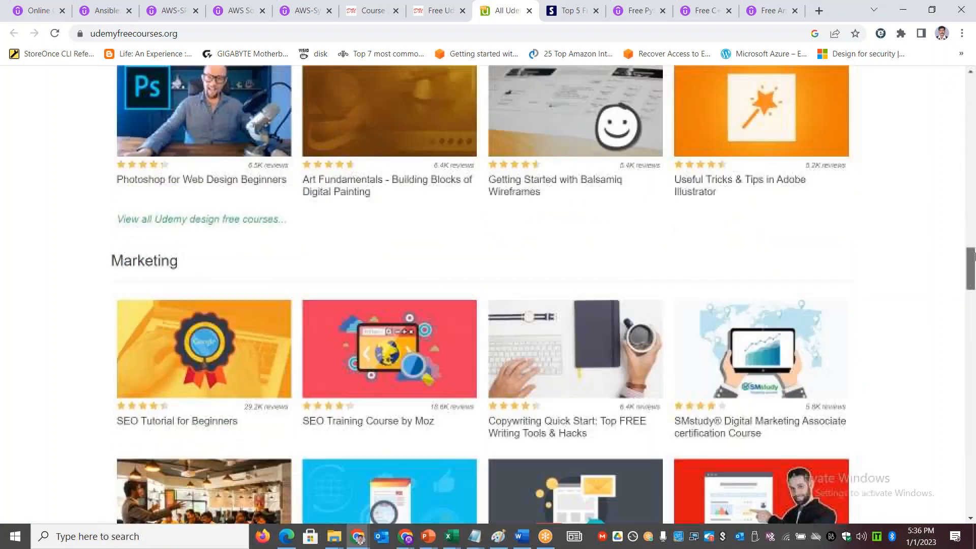